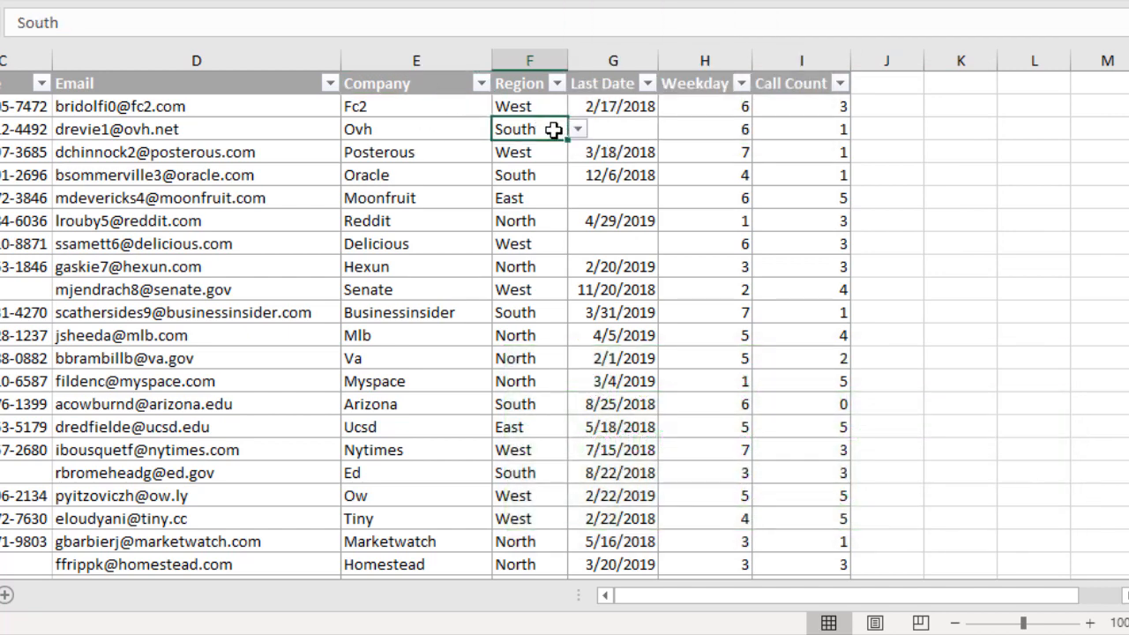
- Change the Ovh contact's Region to North, then select B3 to pick a row 3 name
left_click(577, 129)
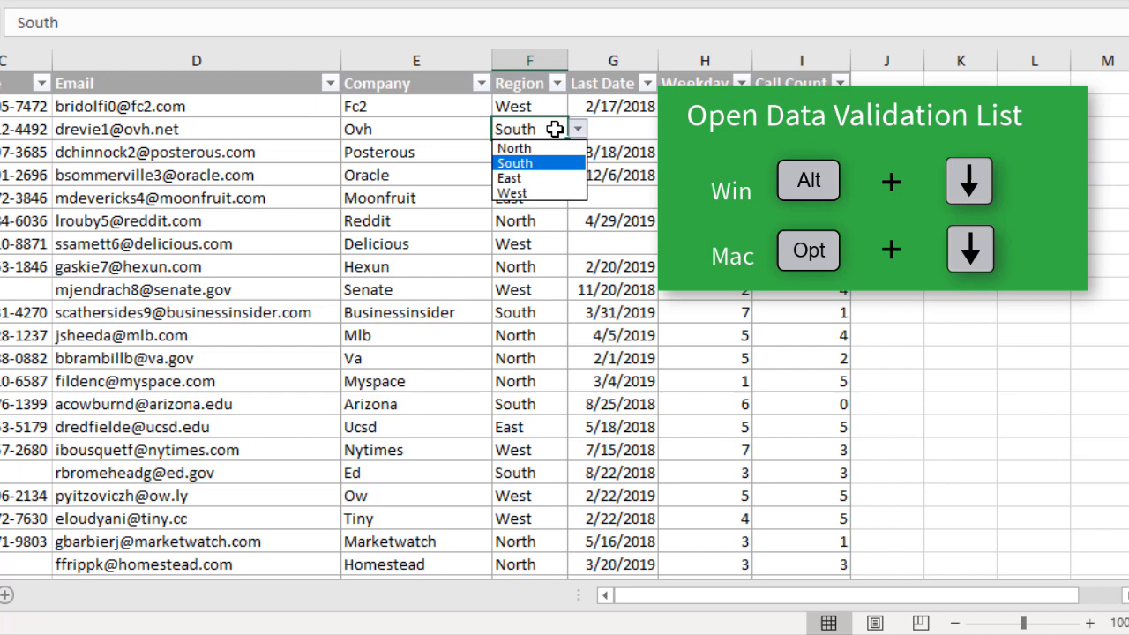
mouse_move(553, 163)
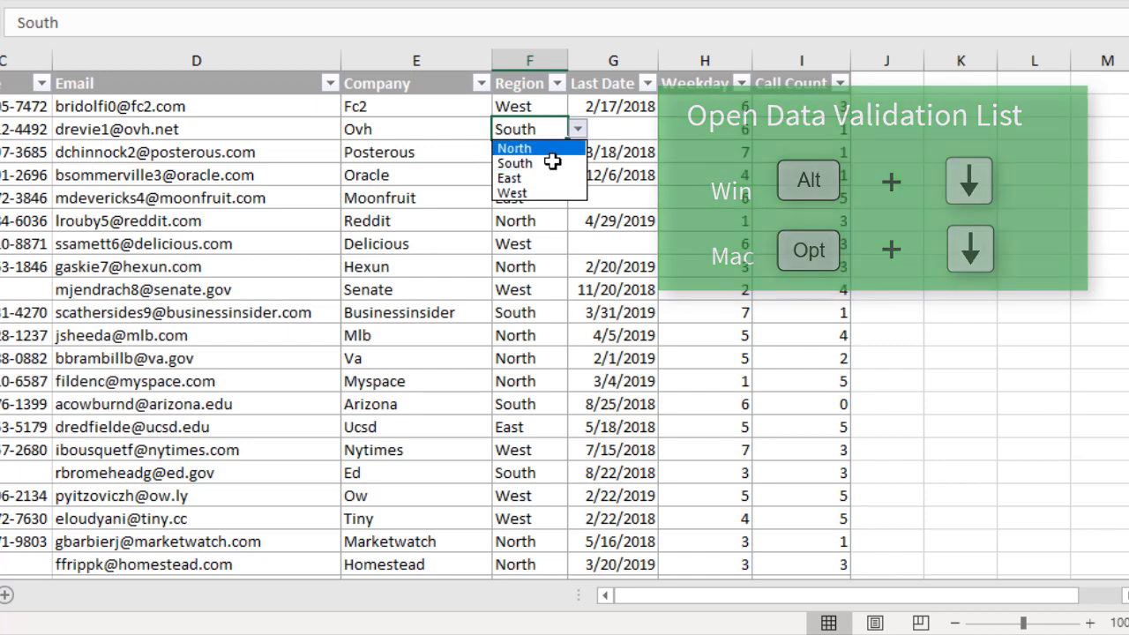
left_click(514, 147)
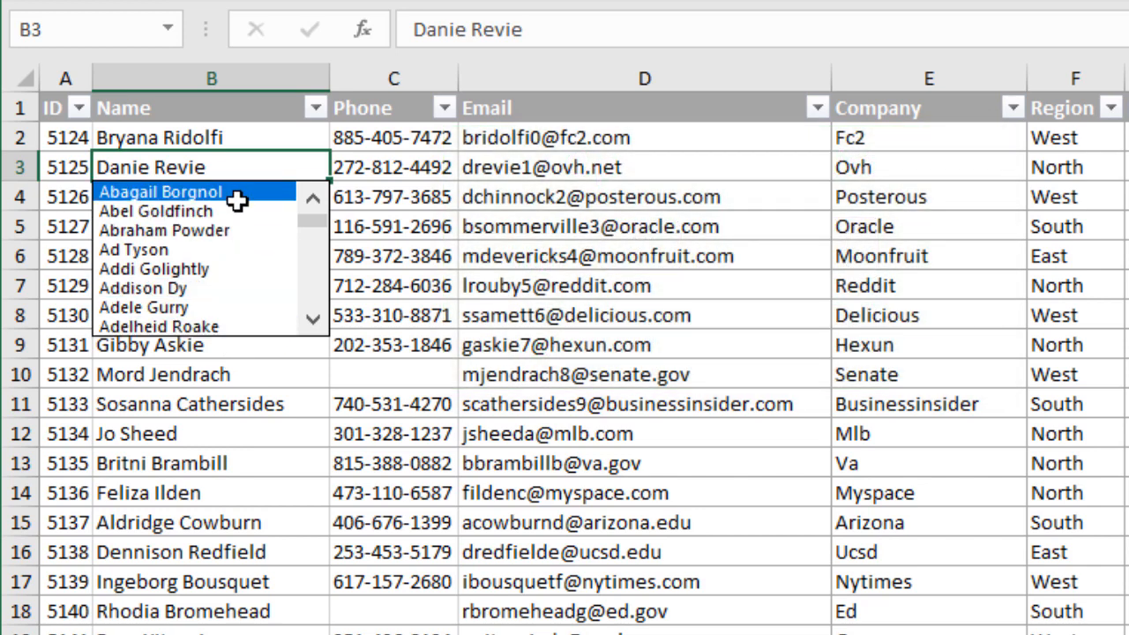
left_click(155, 211)
type("=WEEKDAY(G2,2)")
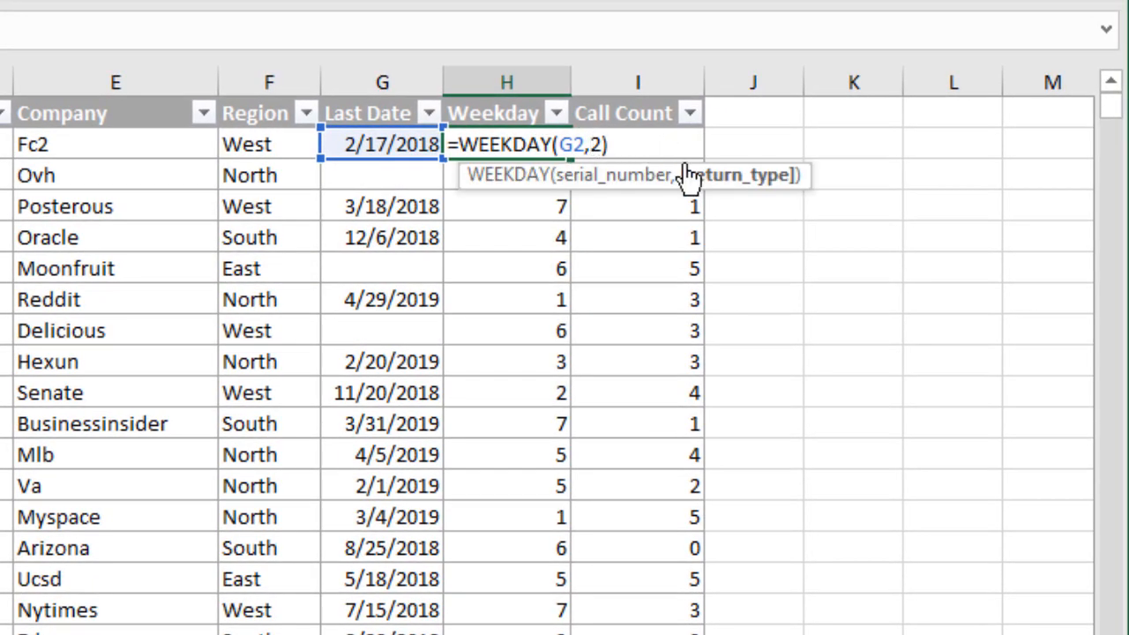
mouse_move(706, 186)
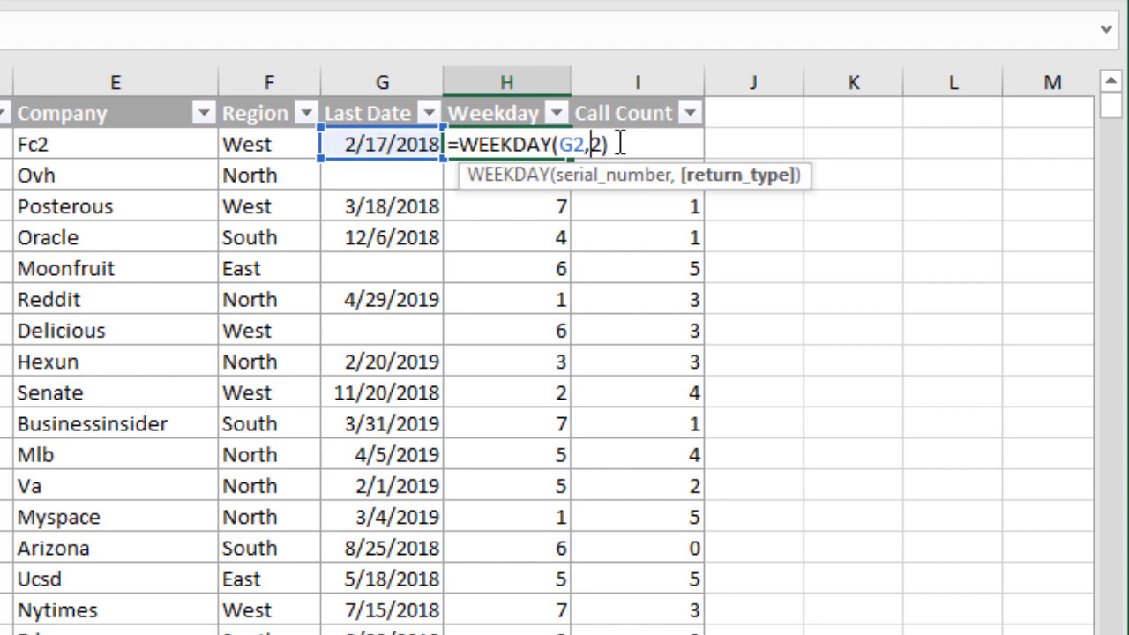
- Enter 2 as WEEKDAY's return-type argument in H2, giving =WEEKDAY(G2,2)
type("2")
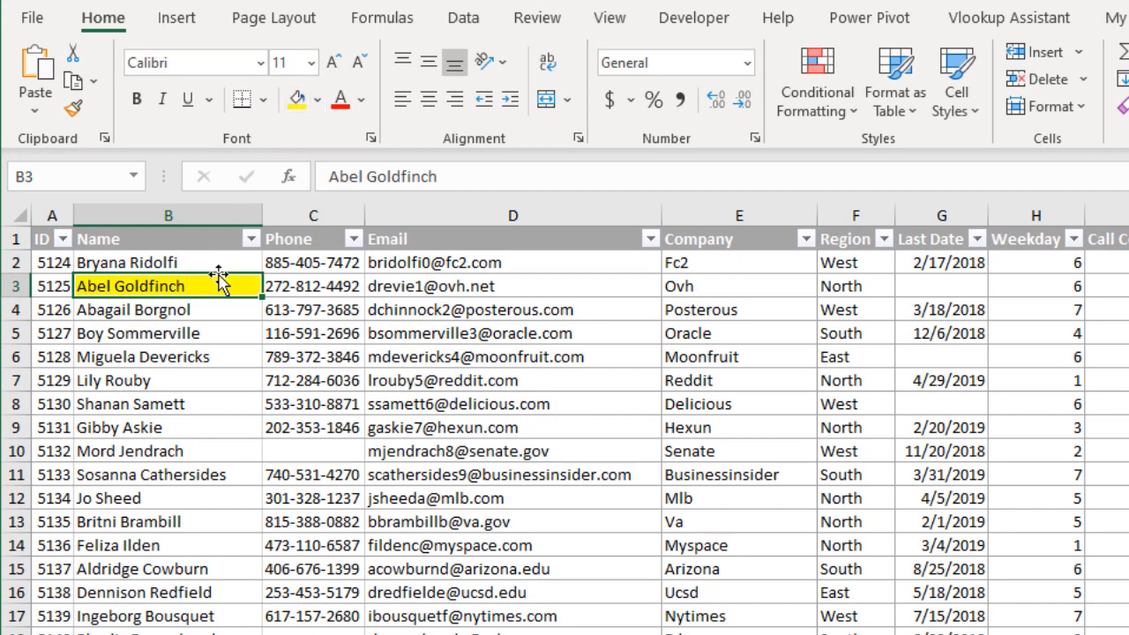
mouse_move(214, 334)
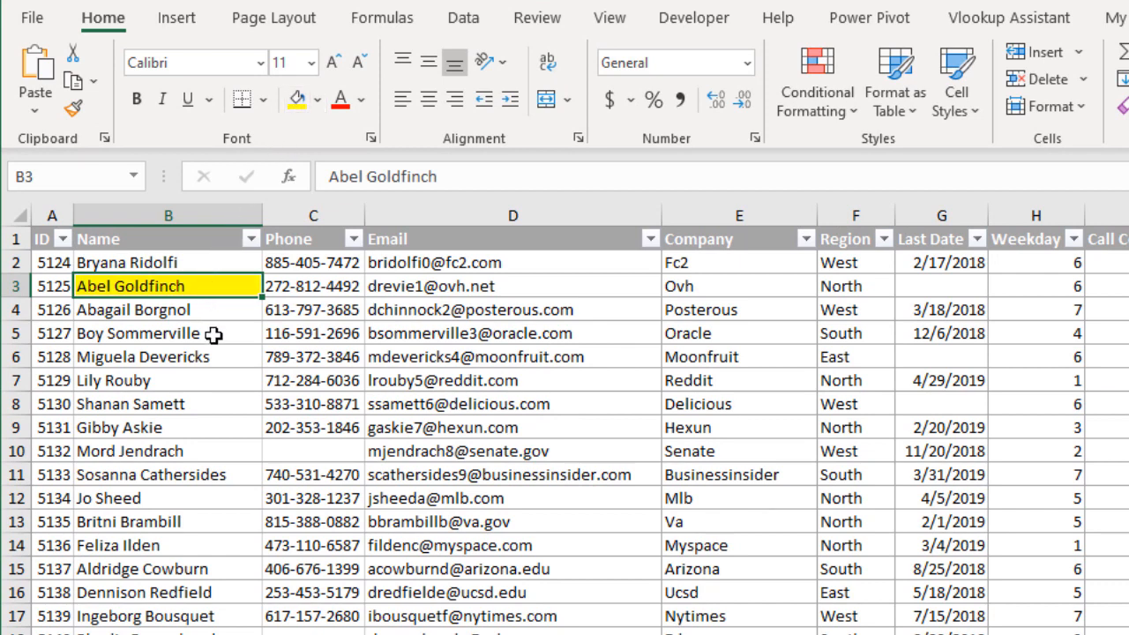
left_click(168, 332)
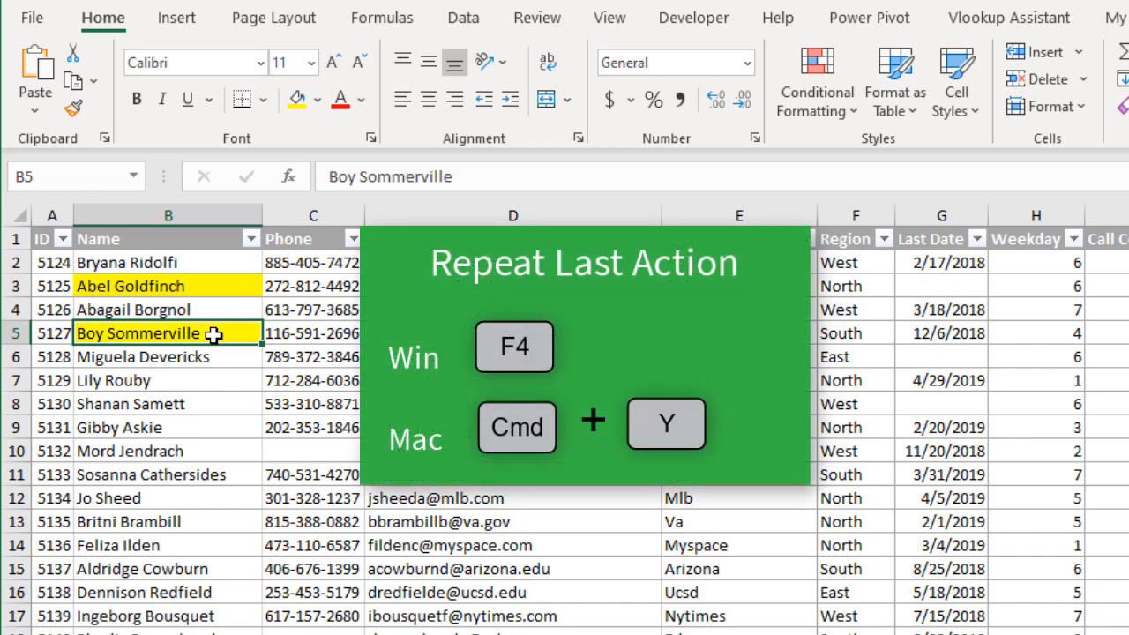
mouse_move(211, 380)
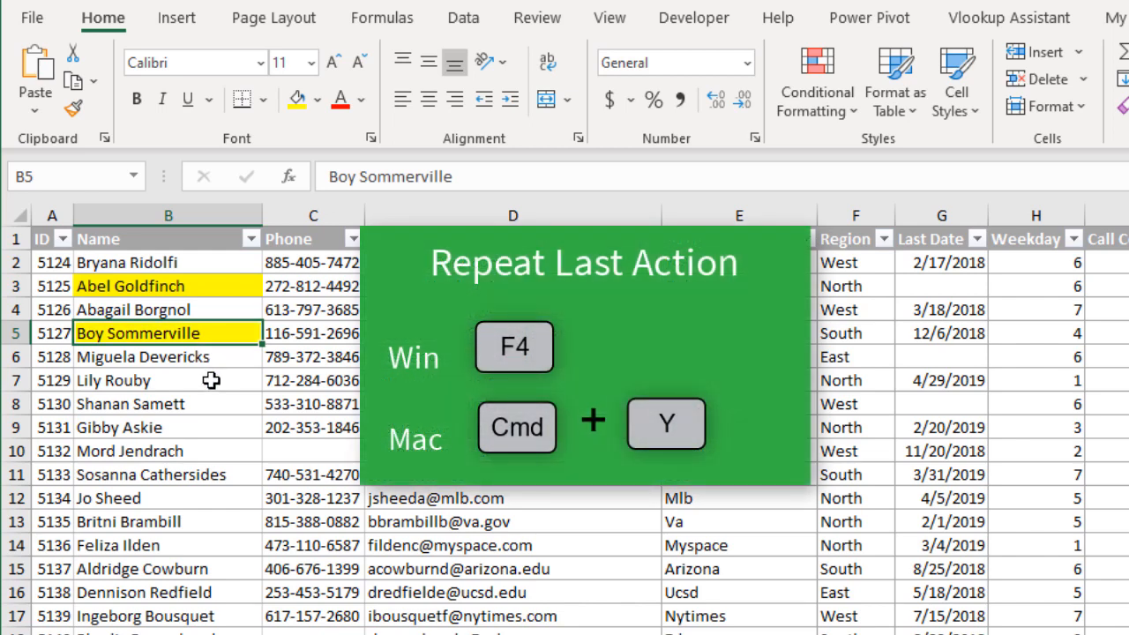
left_click(168, 380)
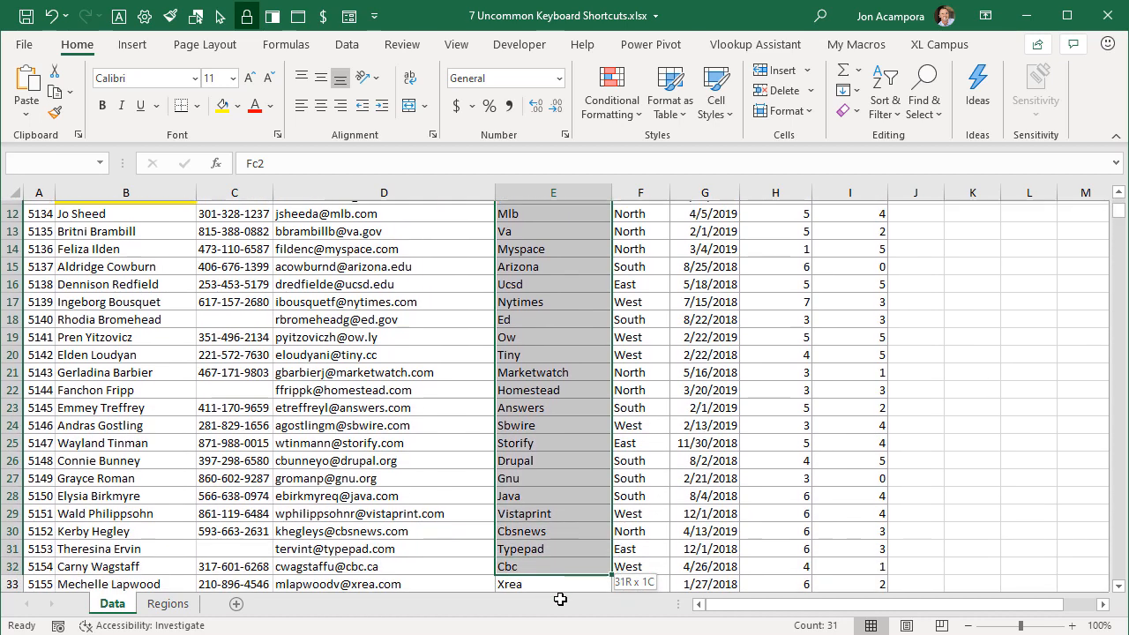
- Extend the selection from E2 down the Company column to row 1001
scroll("down", 3)
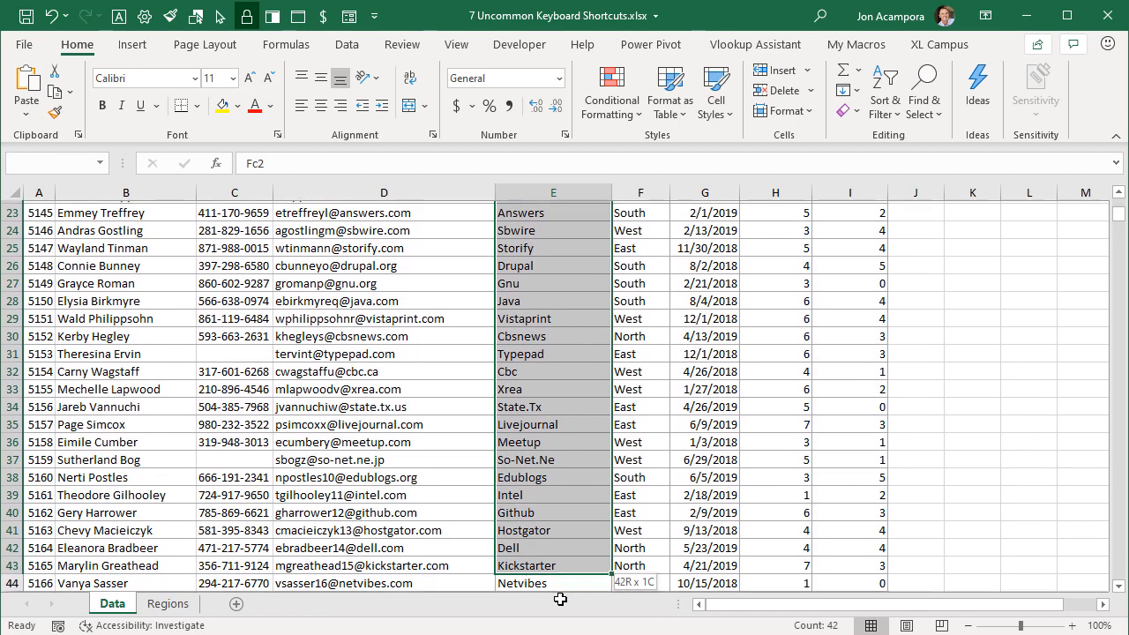
scroll("down", 3)
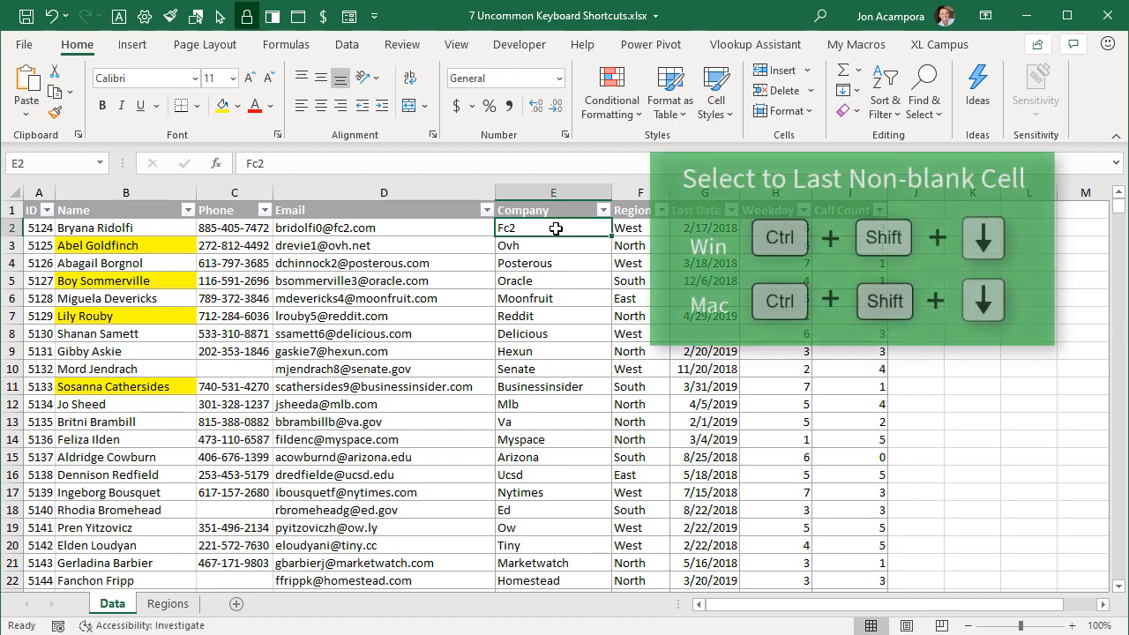
key("ctrl+shift+down")
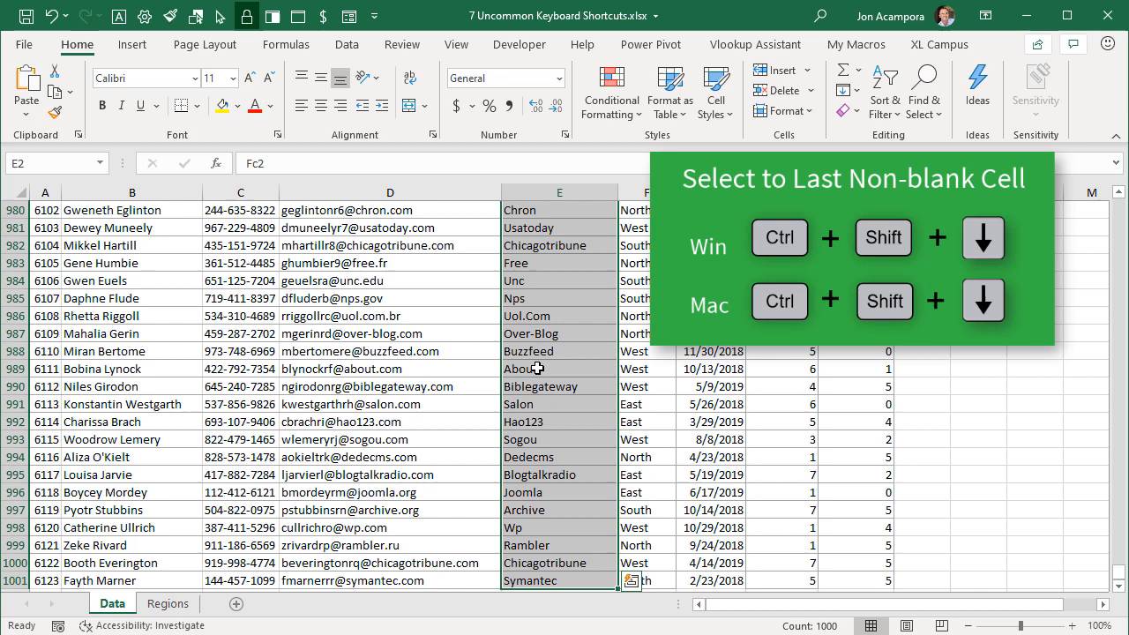
scroll("down", 3)
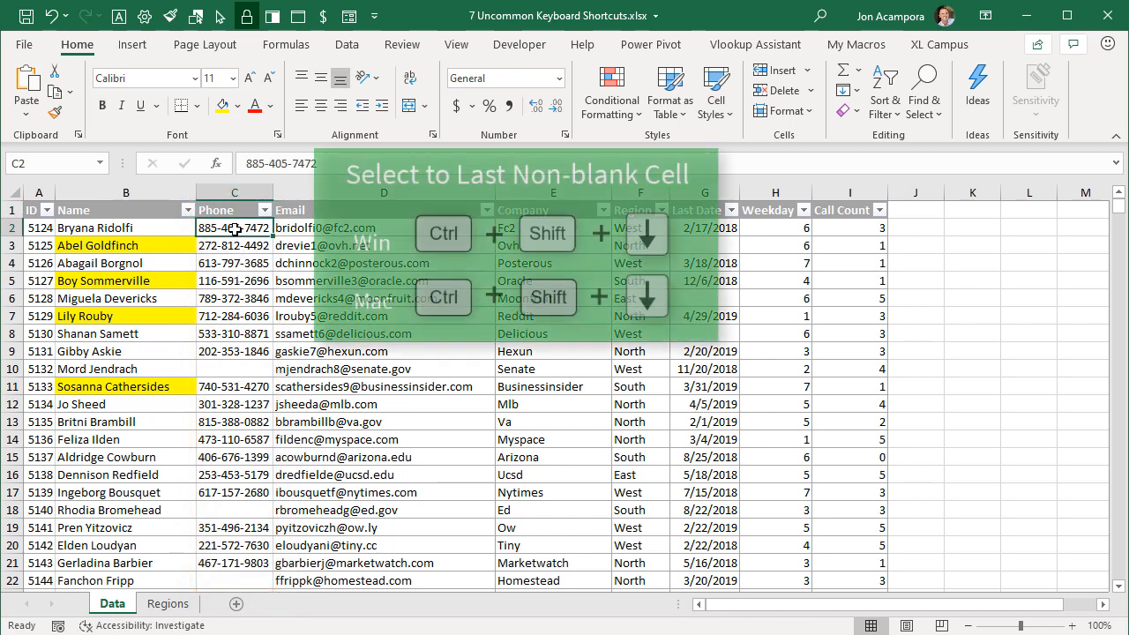
key("ctrl+shift+down")
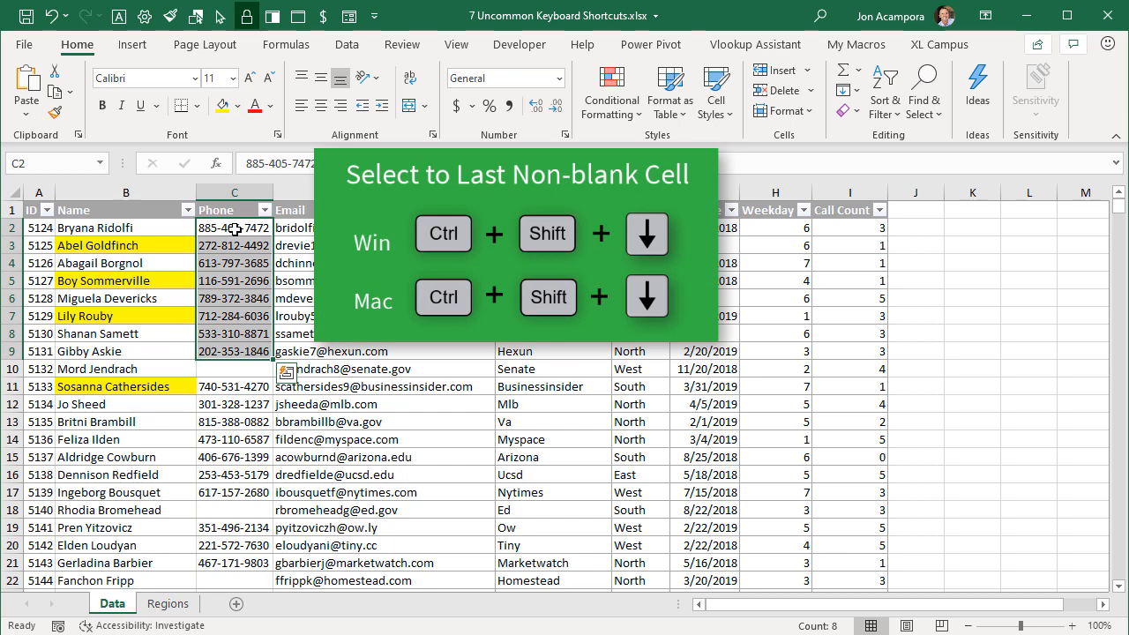
mouse_move(233, 334)
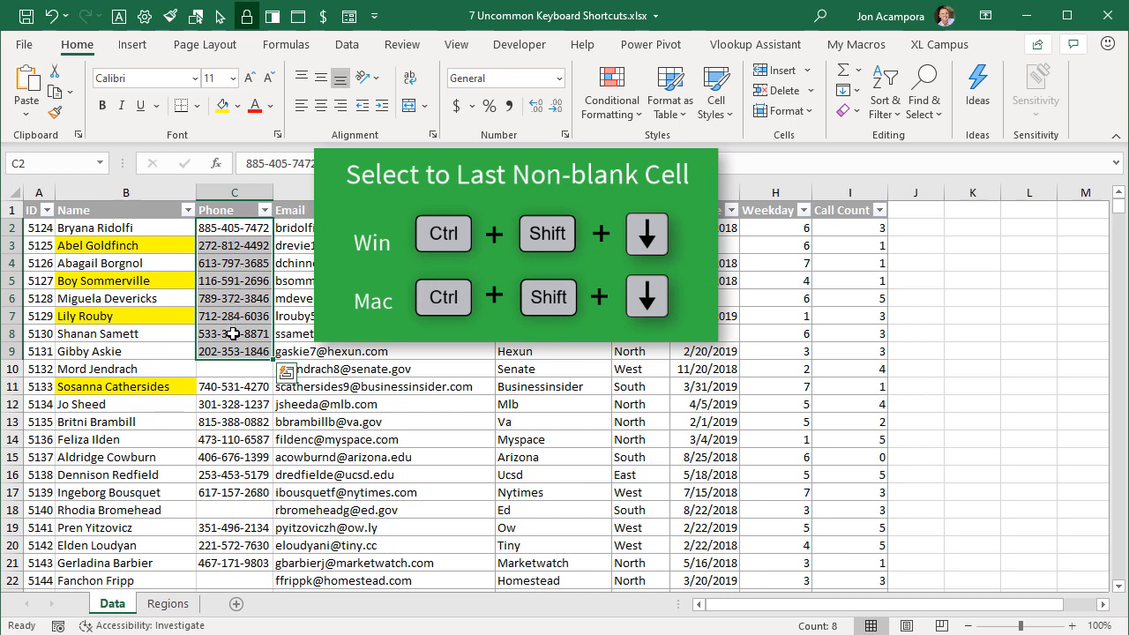
mouse_move(240, 366)
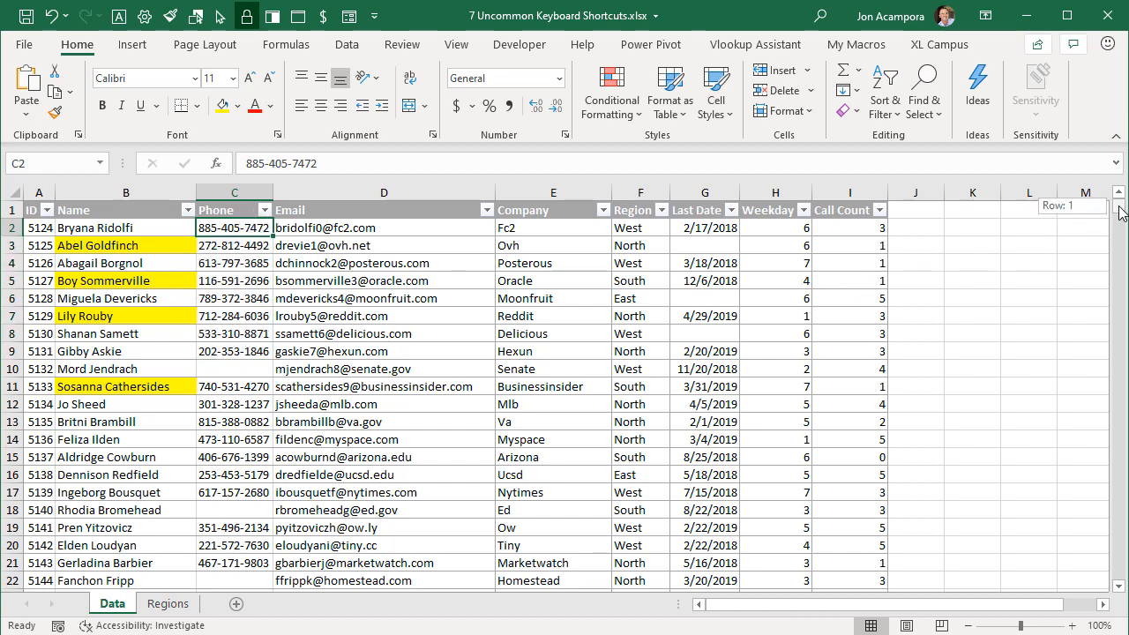
scroll("down", 3)
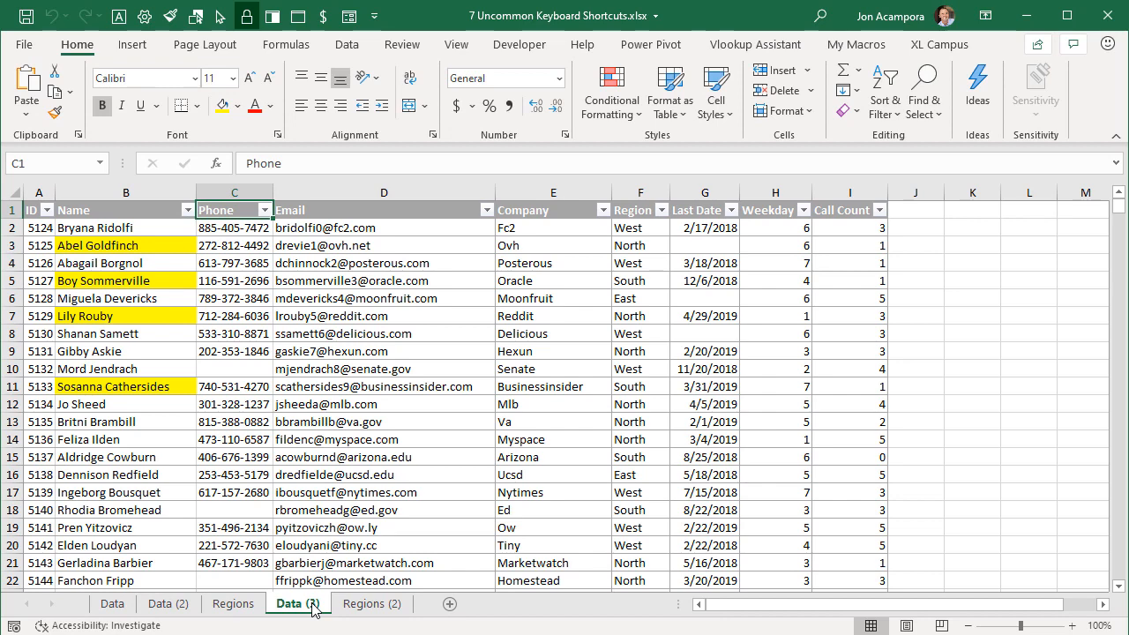
- Right-click the Data (3) sheet tab to show its options
right_click(297, 603)
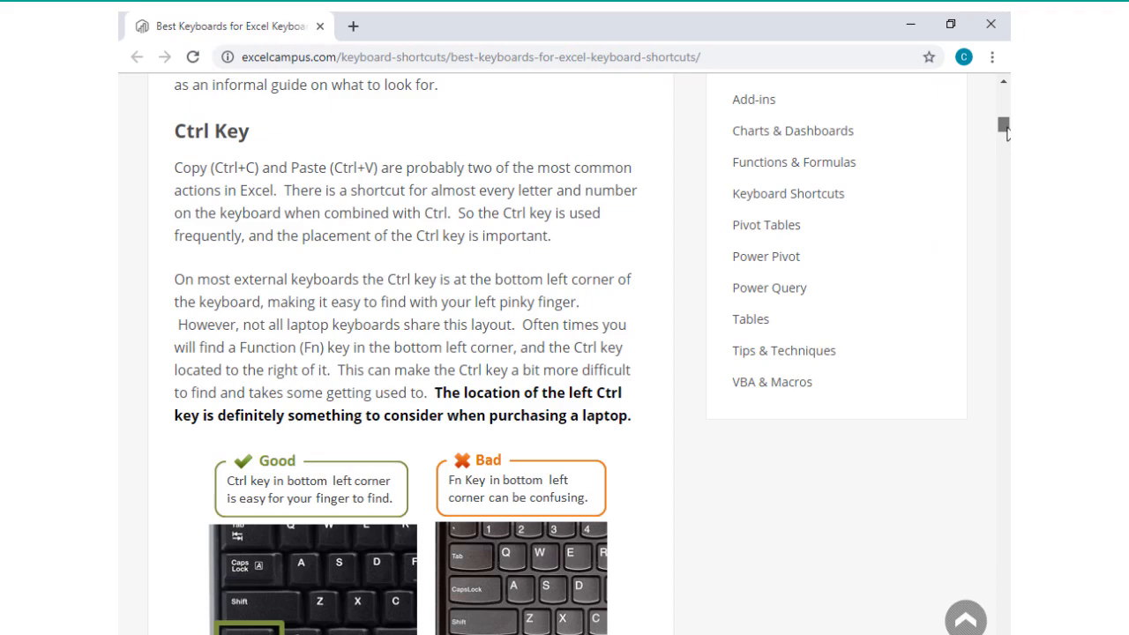
scroll("down", 3)
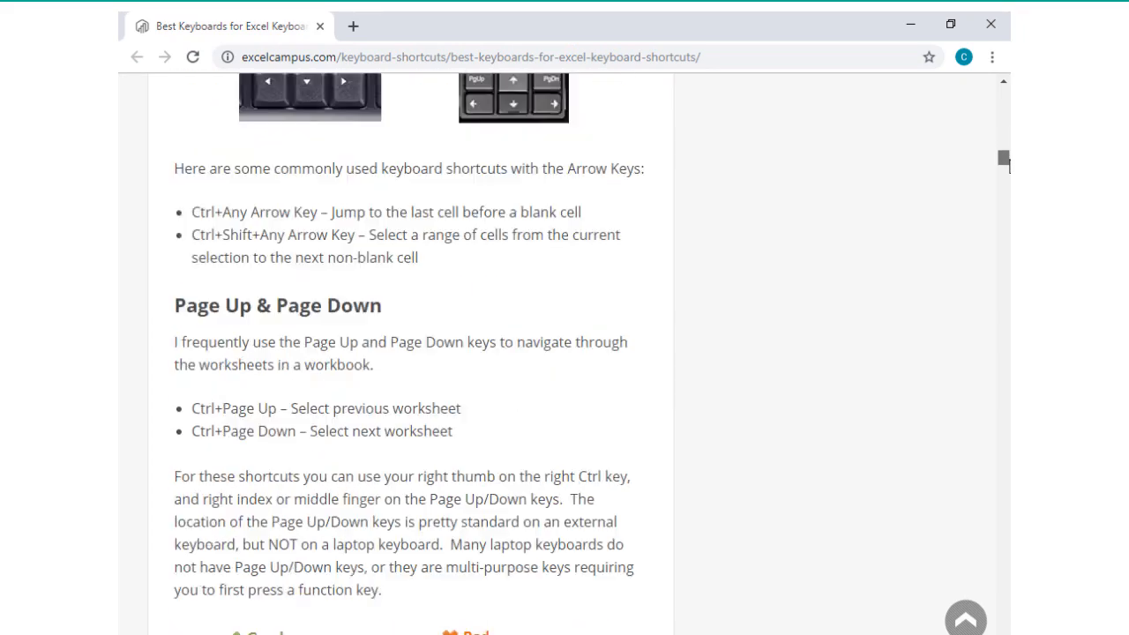
scroll("down", 3)
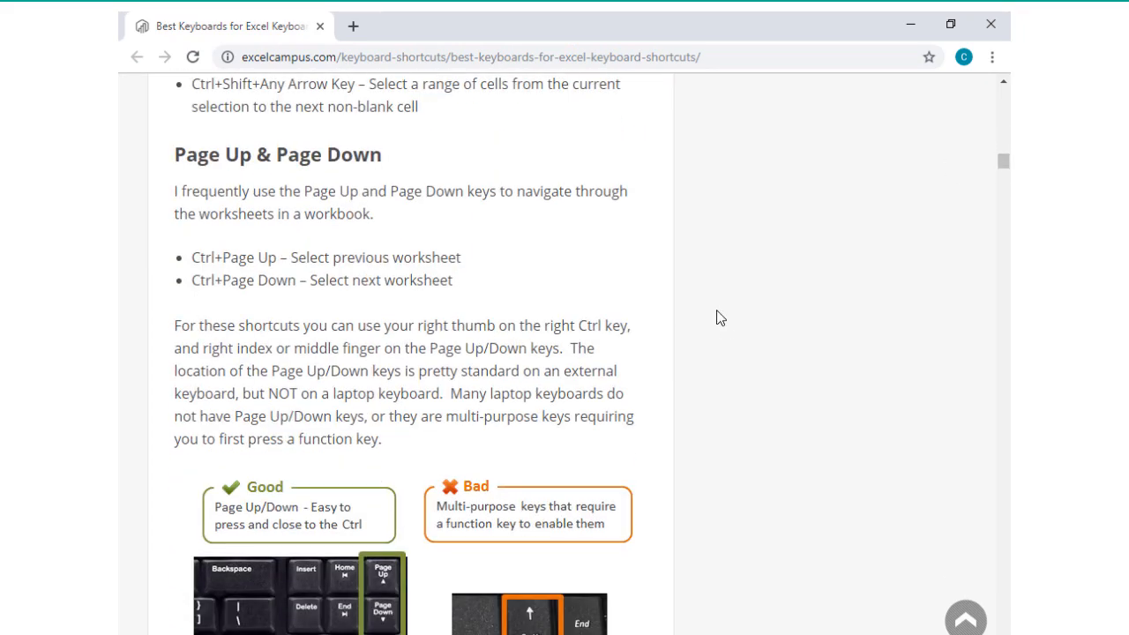
scroll("down", 3)
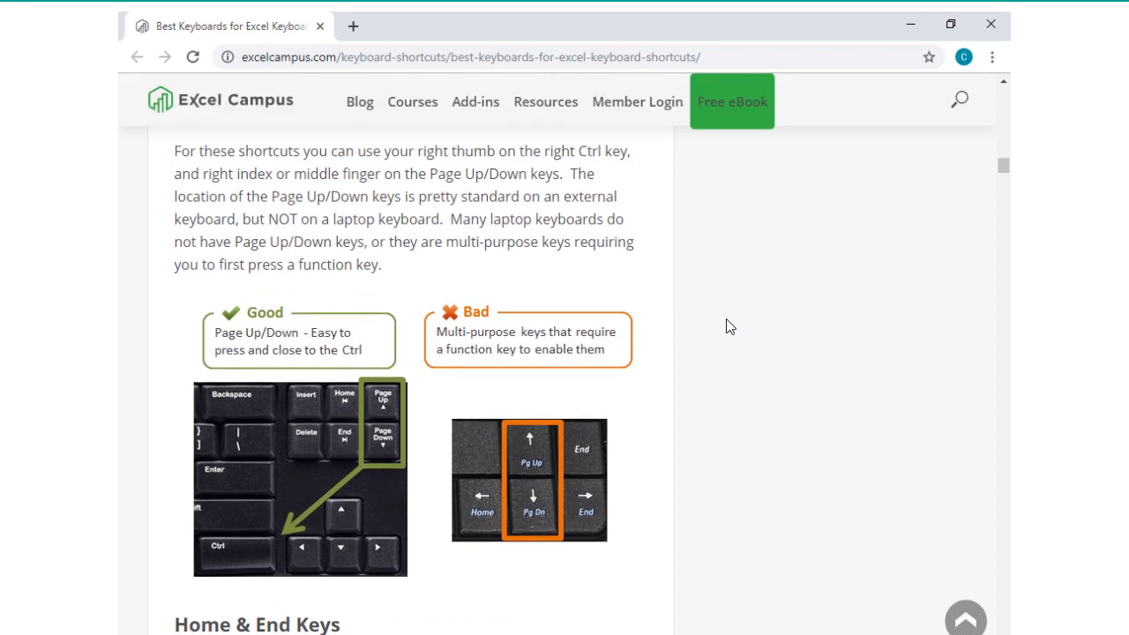
scroll("up", 3)
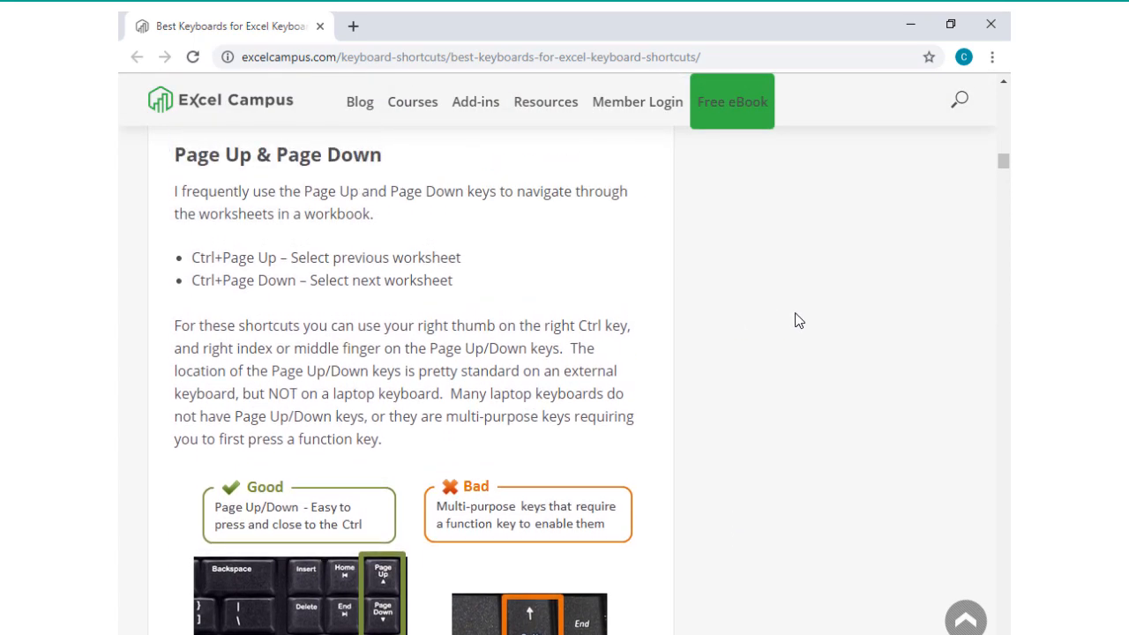
mouse_move(798, 320)
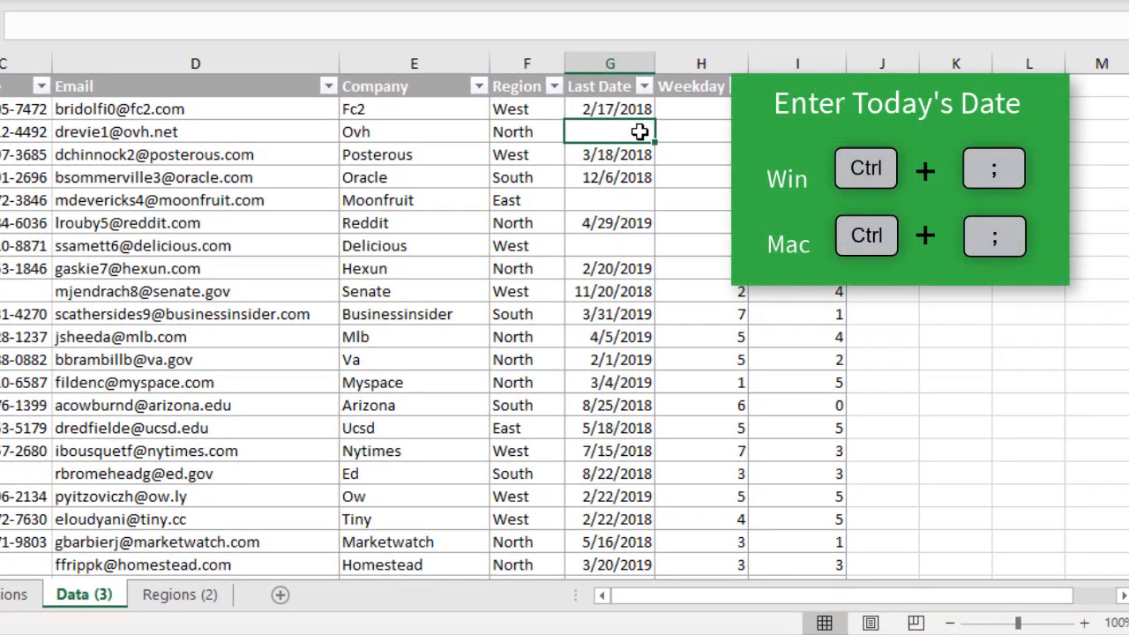
- Fill Ovh's blank Last Date with today's date, 9/6/2019, and select Moonfruit's Last Date cell
key("ctrl+;")
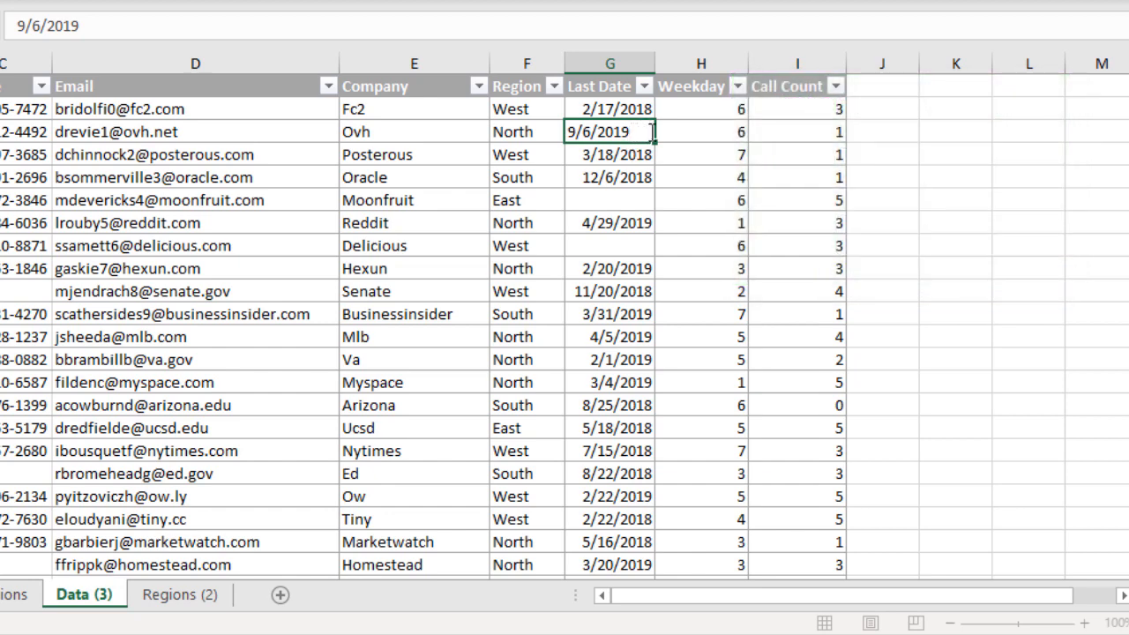
key("enter")
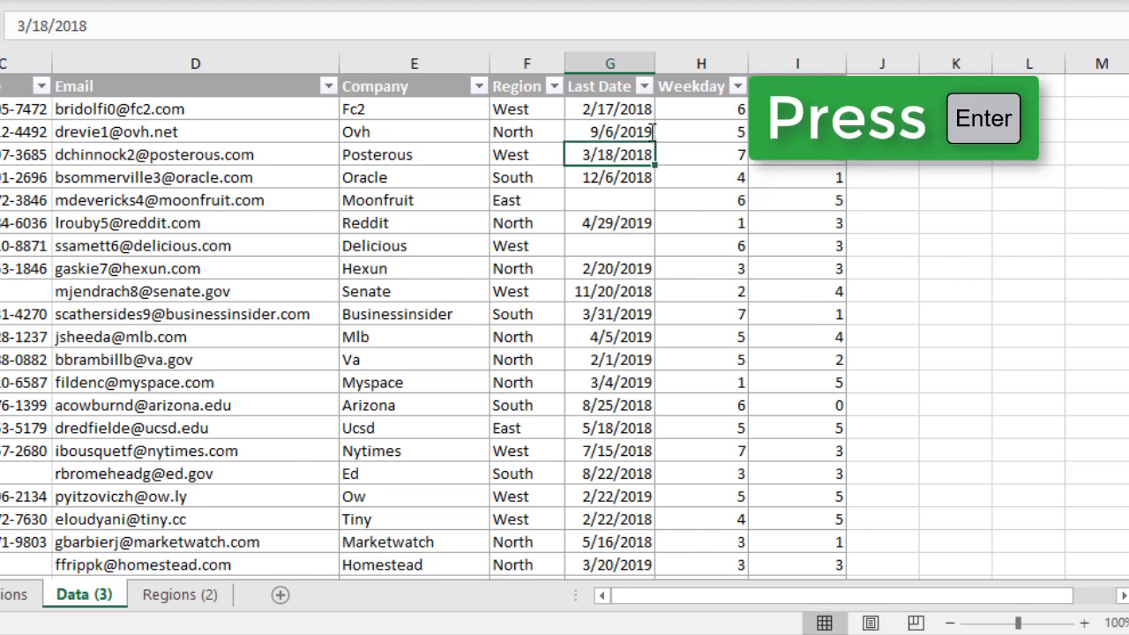
key("Return")
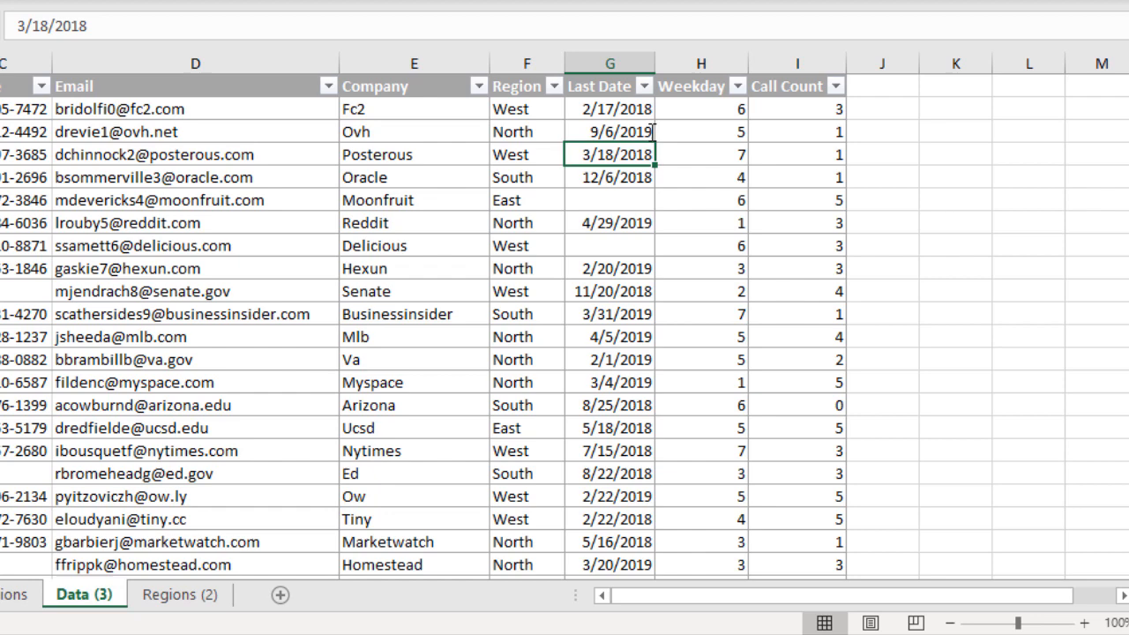
left_click(610, 200)
type("9/6/2019")
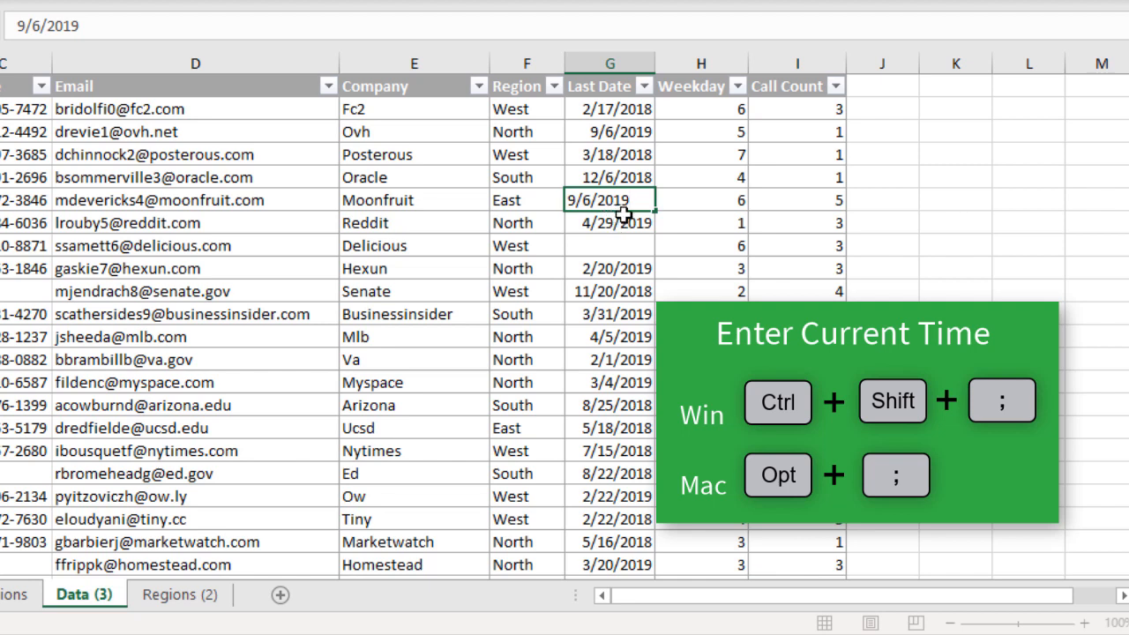
- Add the current time to Moonfruit's Last Date, giving 9/6/2019 2:56 PM
key("ctrl+shift+;")
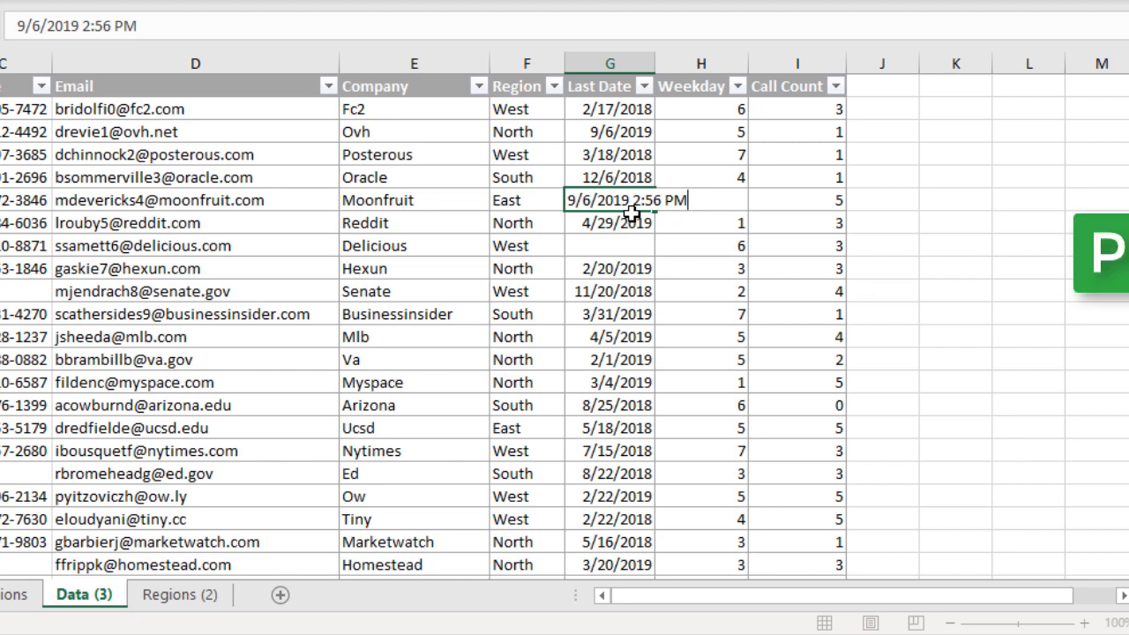
key("Enter")
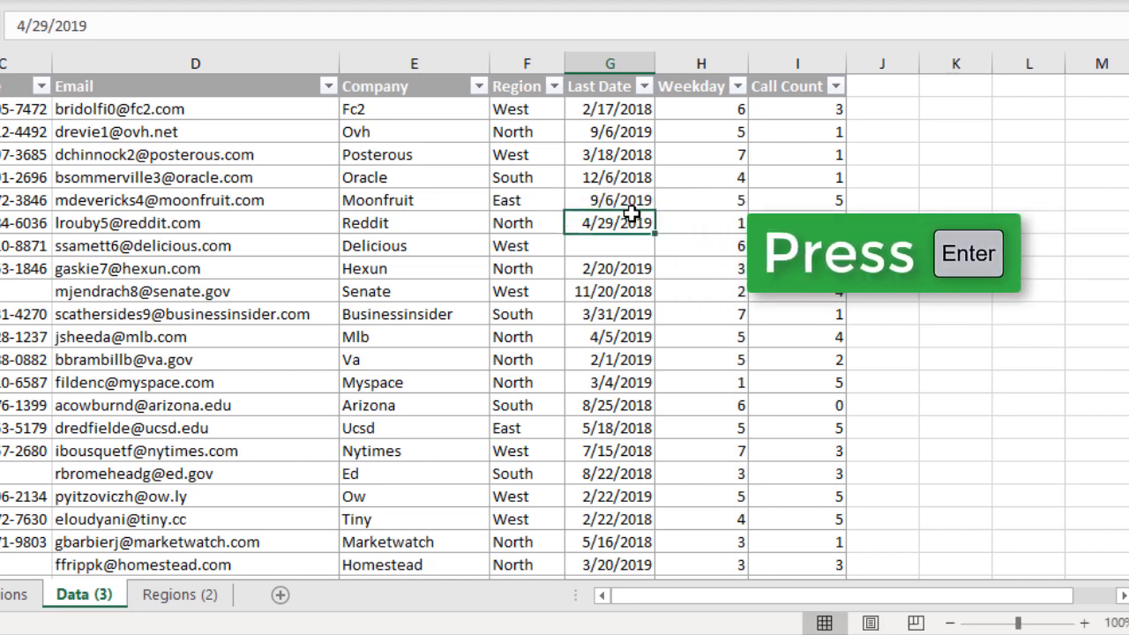
key("enter")
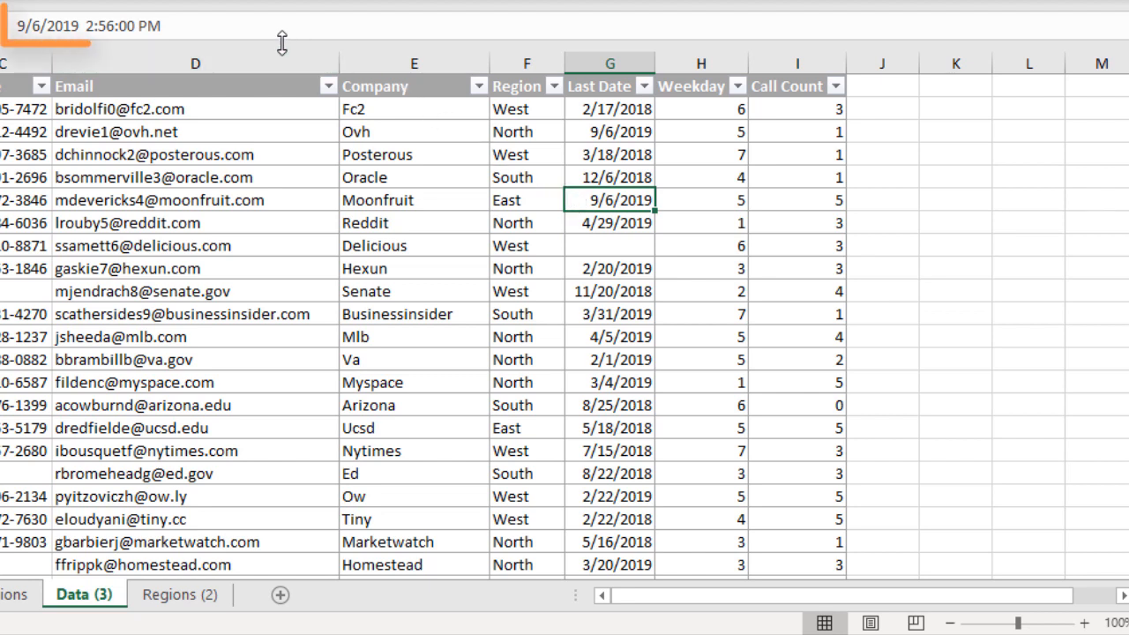
mouse_move(172, 25)
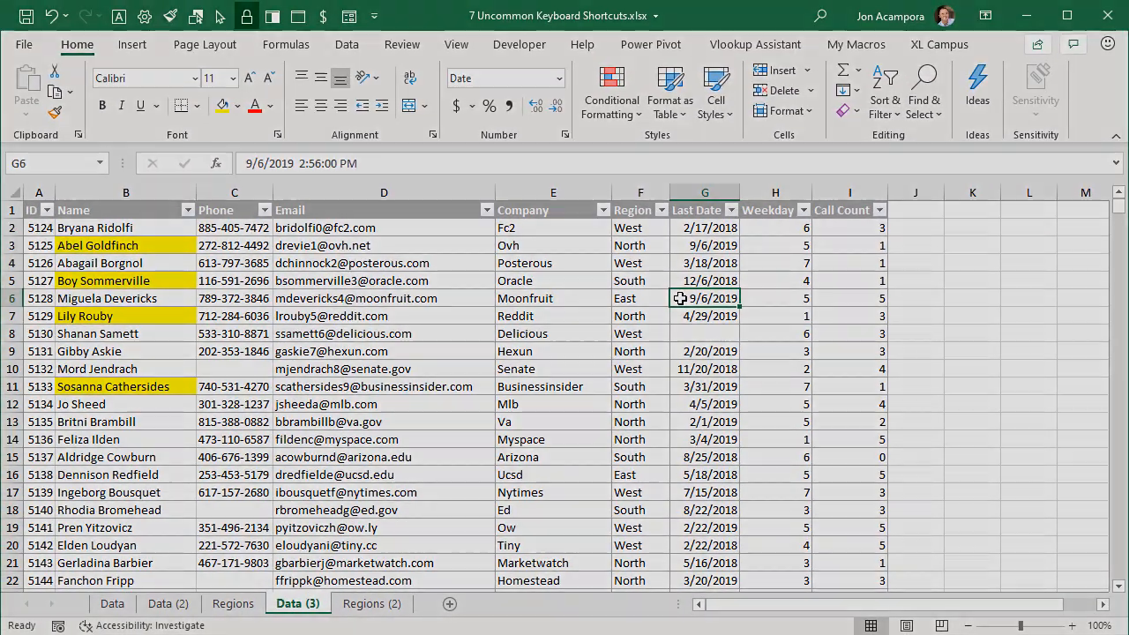
- AutoSum Call Count (I2:I1001) in the cell below its last row, totalling 2496
left_click(704, 316)
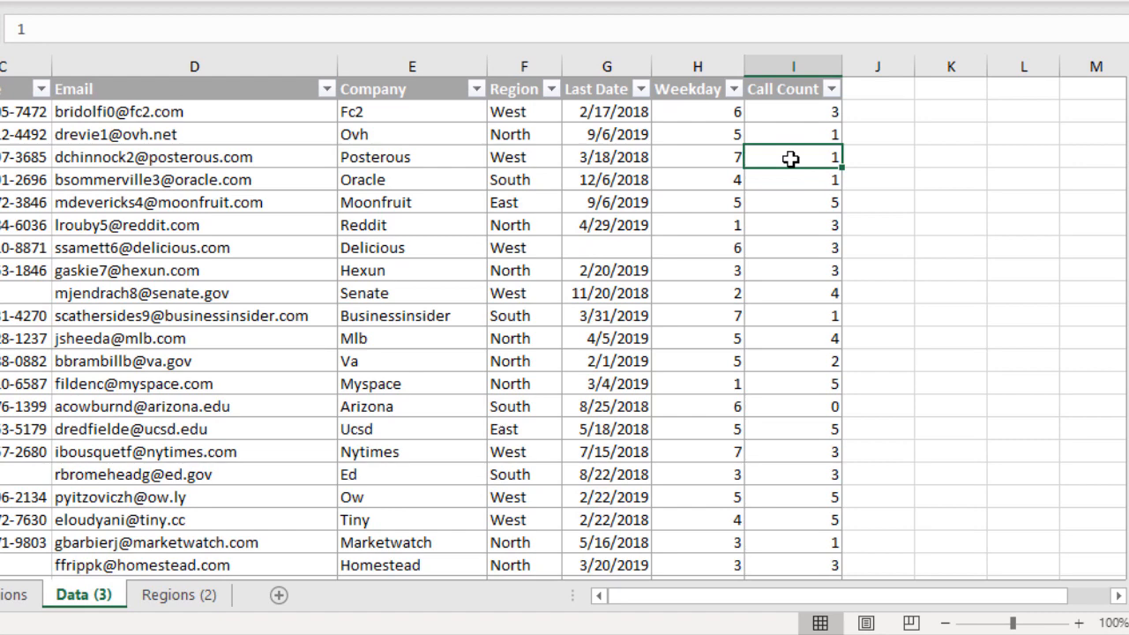
key("ctrl+Down")
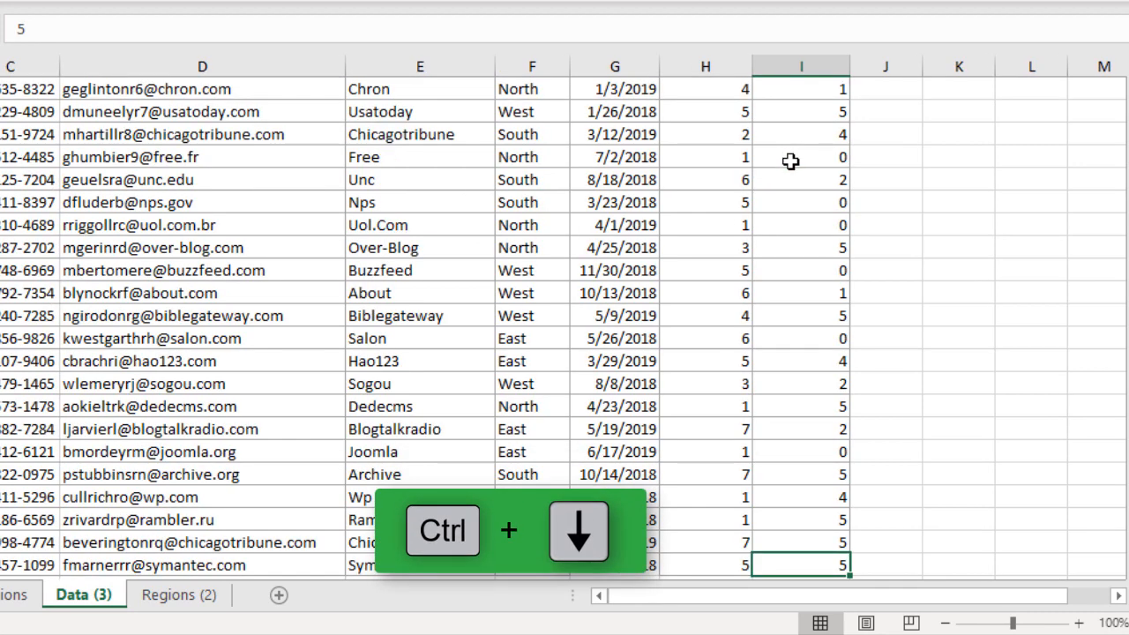
key("ctrl+Down")
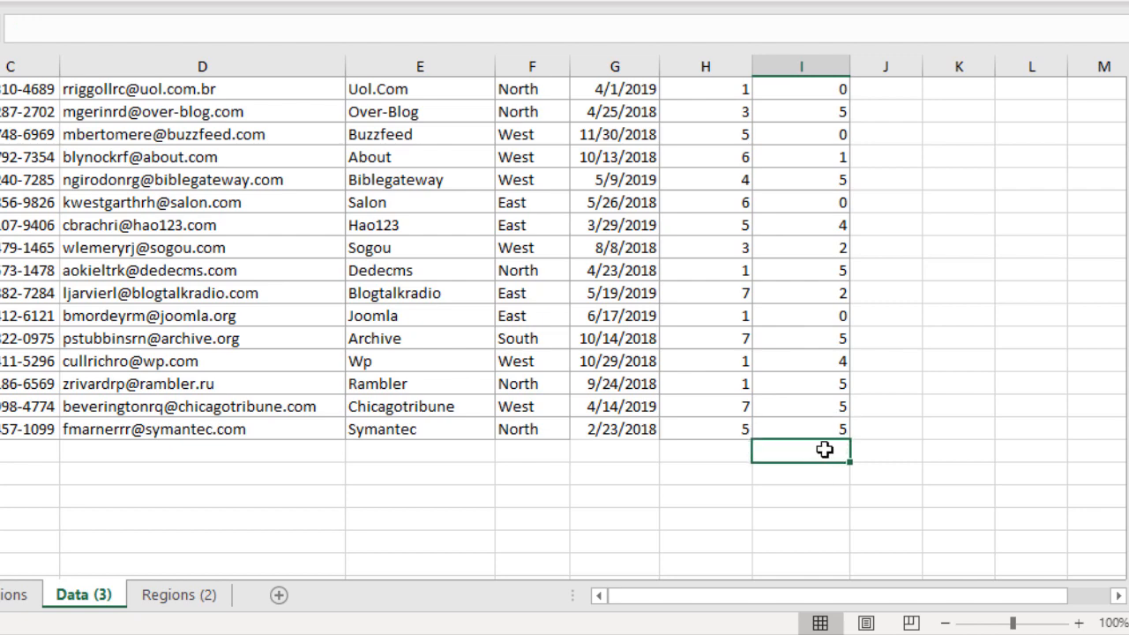
mouse_move(790, 492)
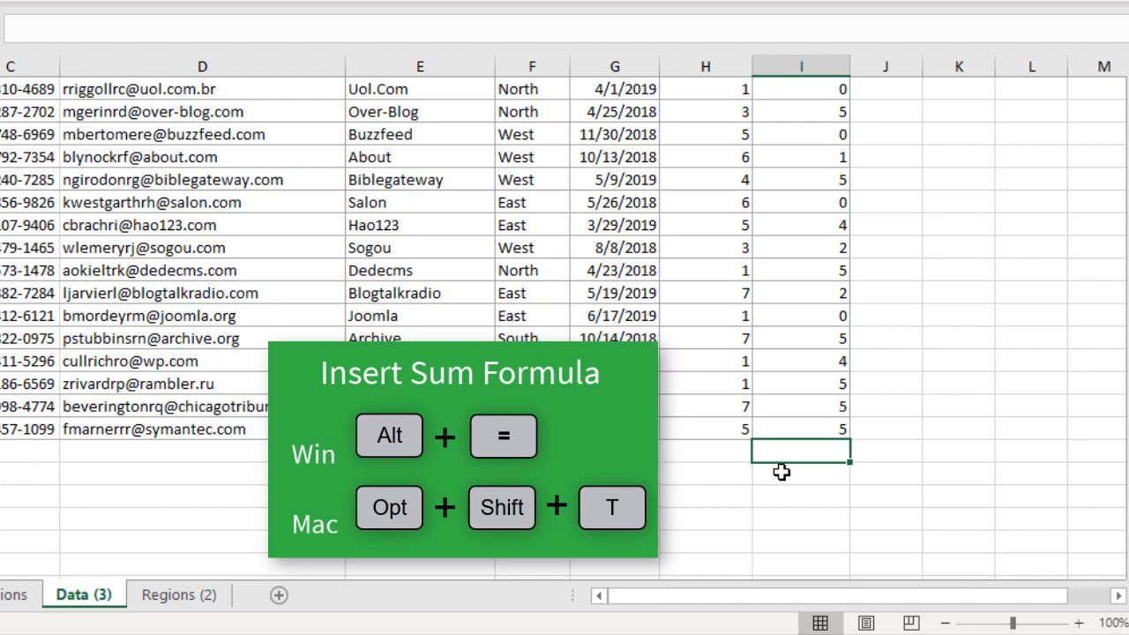
key("alt+=")
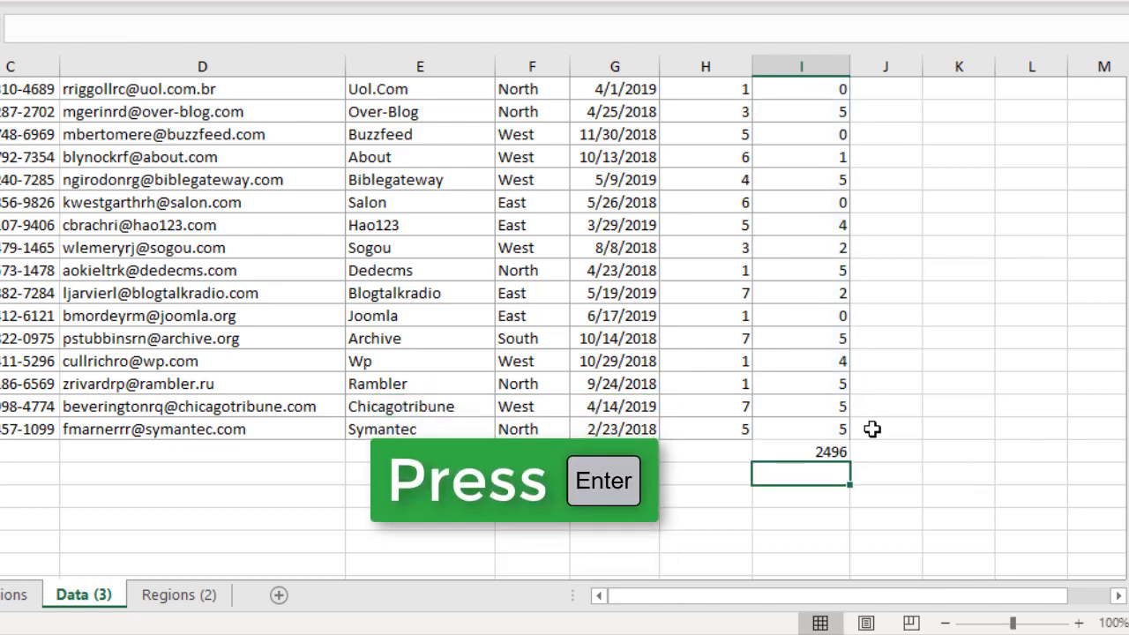
key("Return")
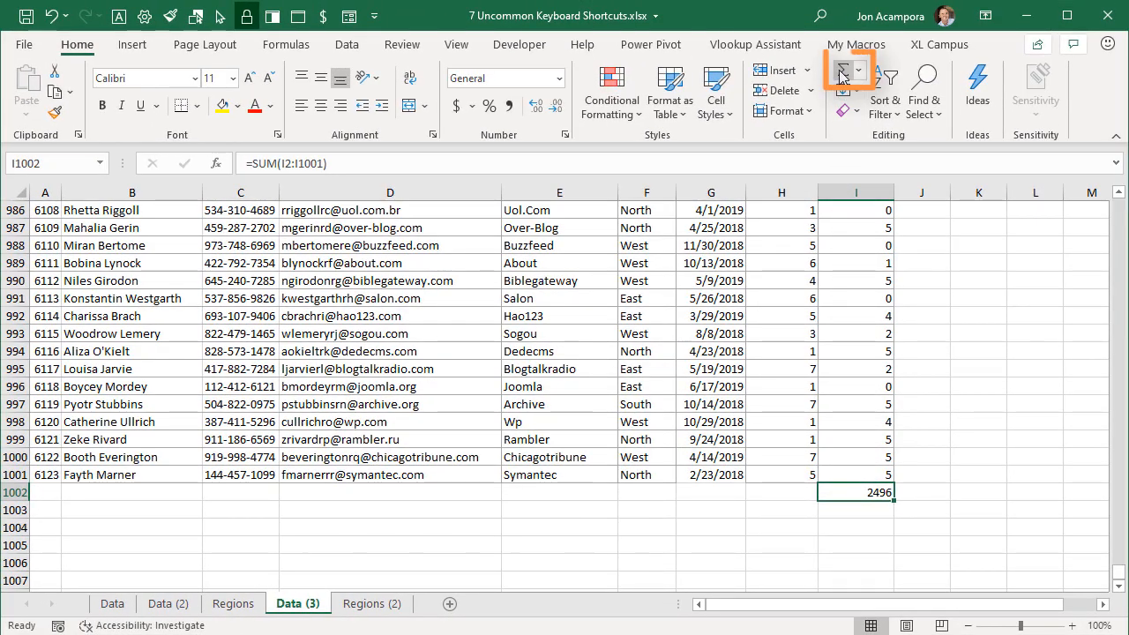
mouse_move(844, 70)
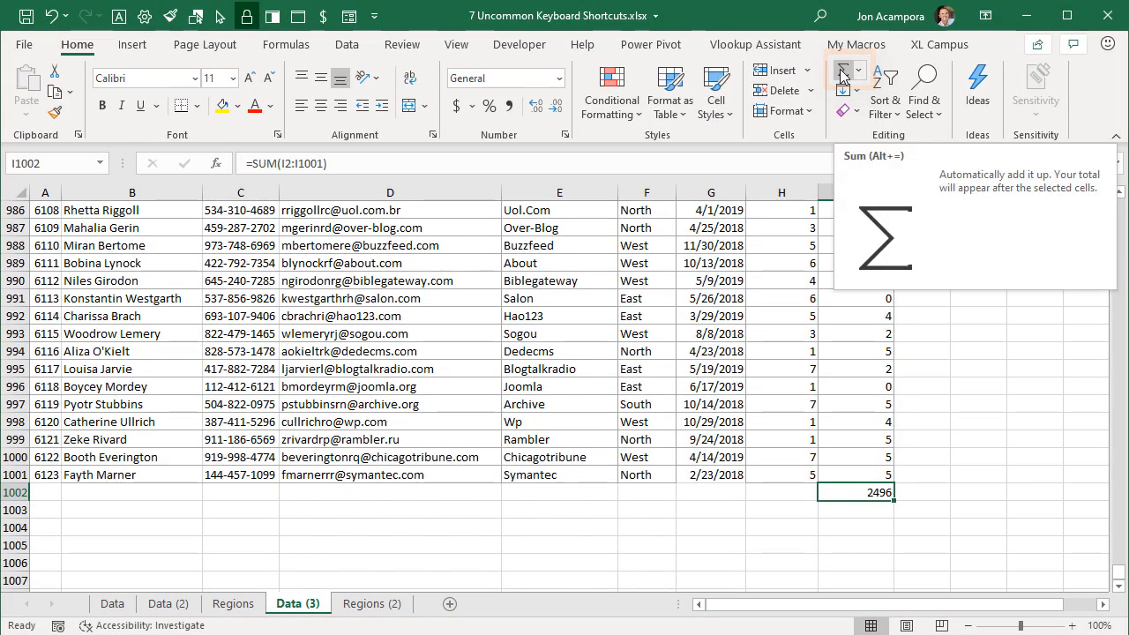
mouse_move(878, 167)
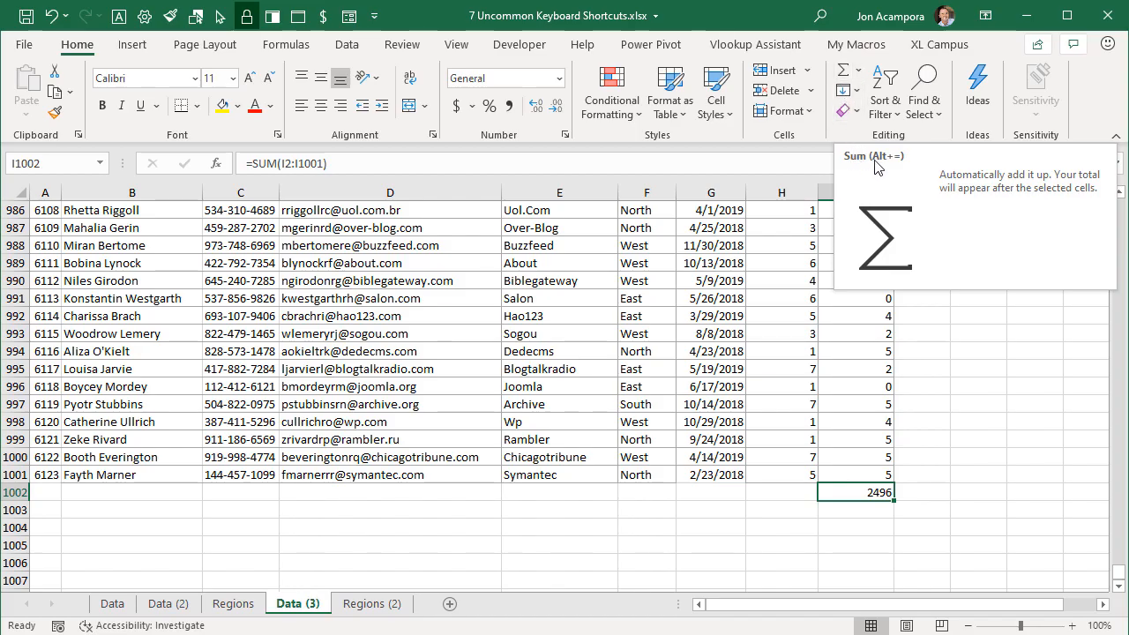